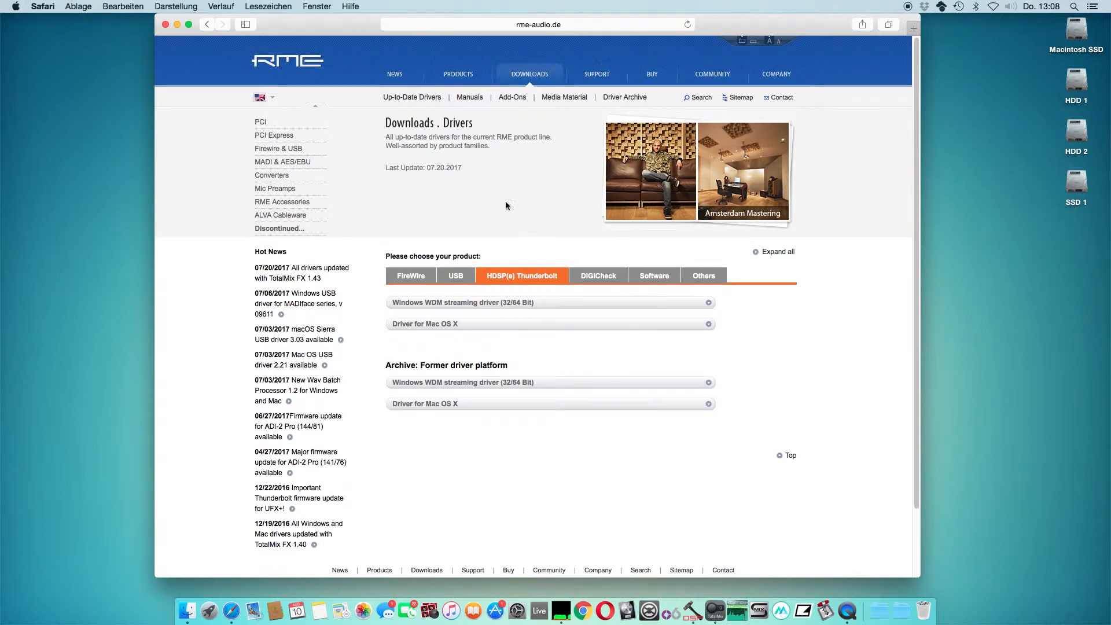
mouse_move(420, 211)
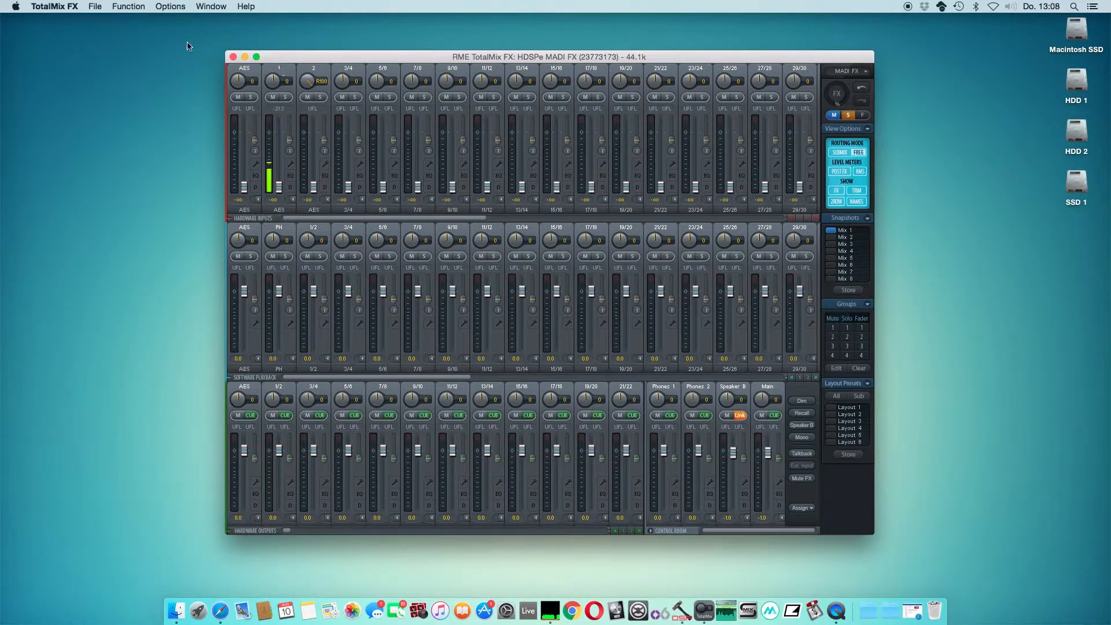
- Bring up the Options menu listing MIDI, OSC, settings and reset choices
click(169, 5)
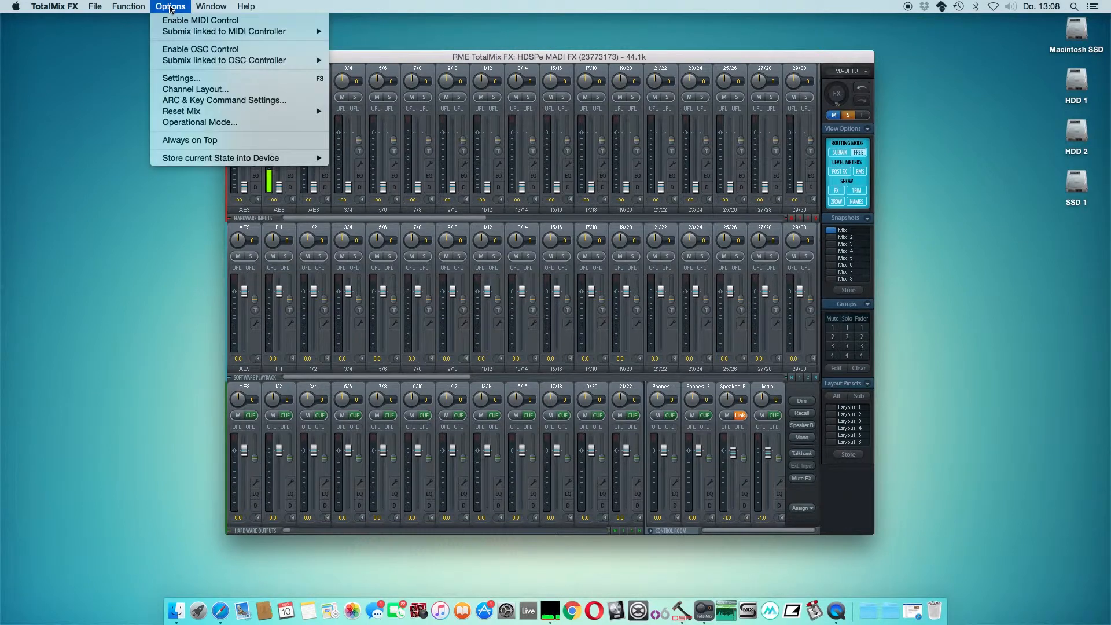
mouse_move(182, 111)
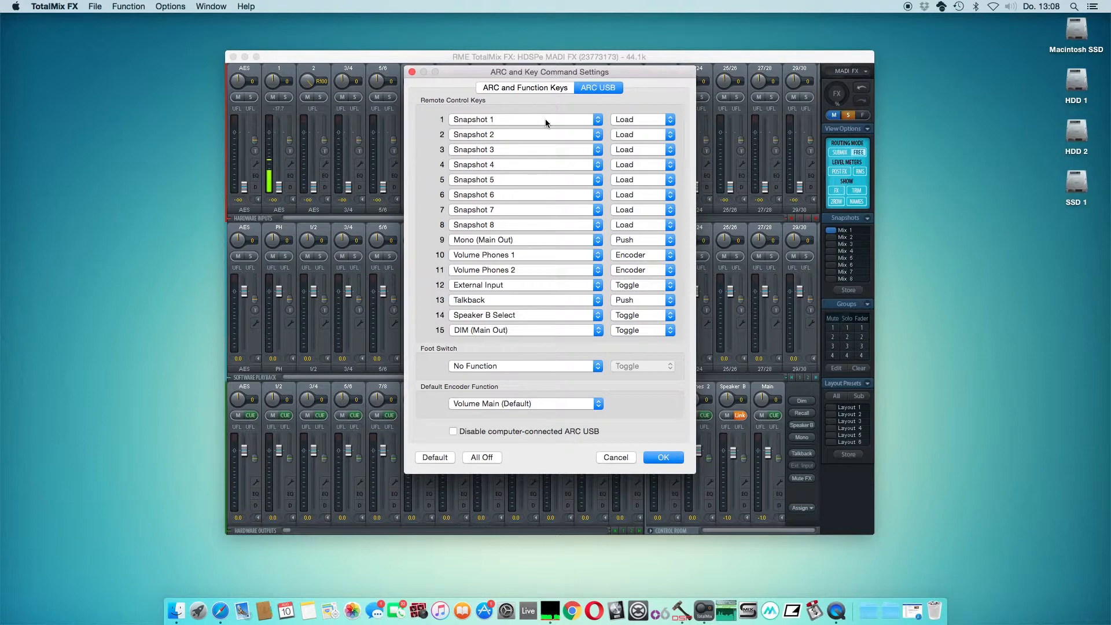
click(521, 119)
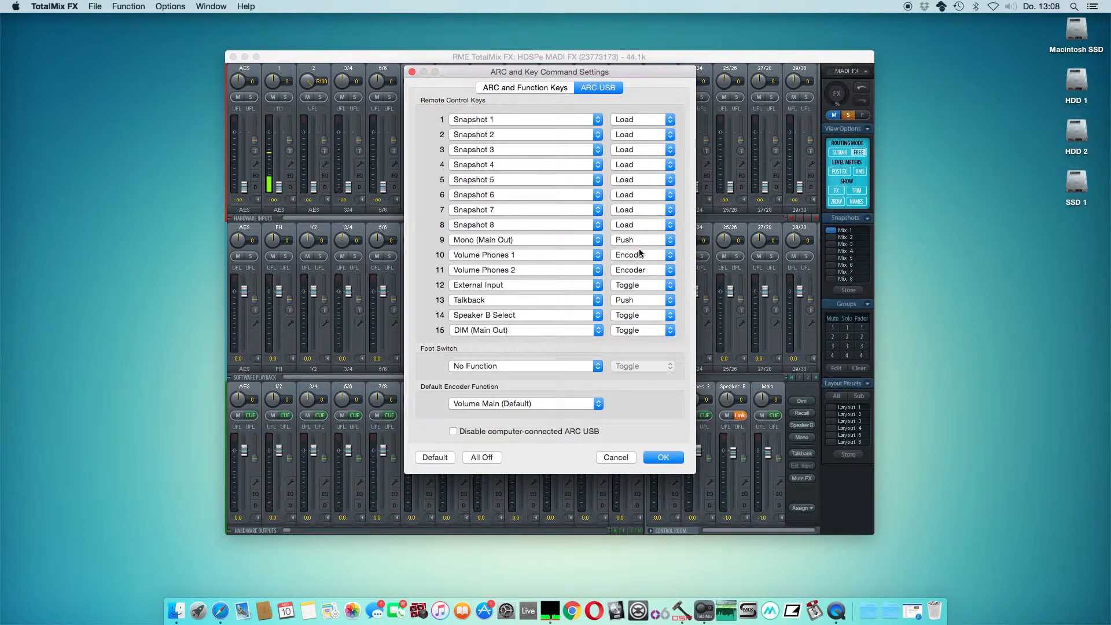
- Review key 9's Mono behaviour choices (Toggle/Enable/Disable/Push), keep Push, and confirm with OK
click(642, 240)
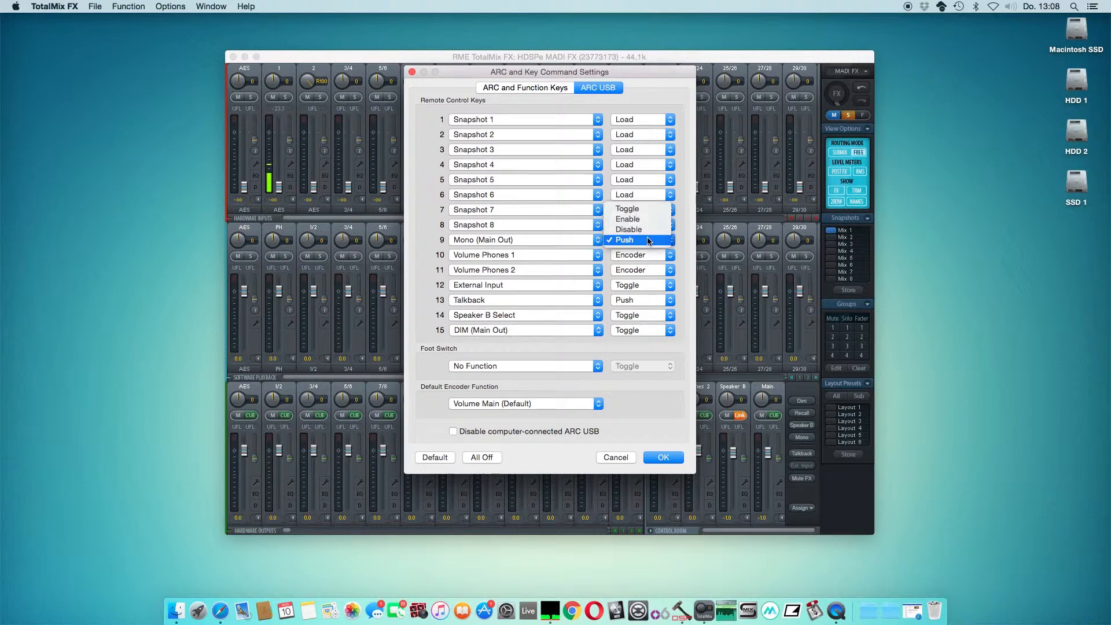
mouse_move(626, 208)
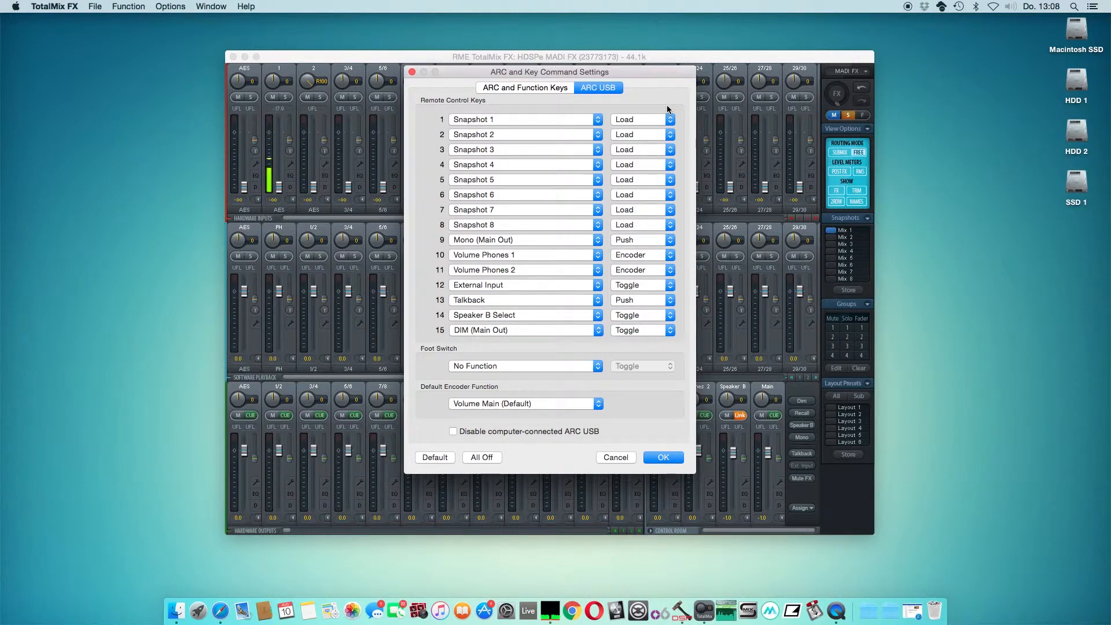
mouse_move(628, 224)
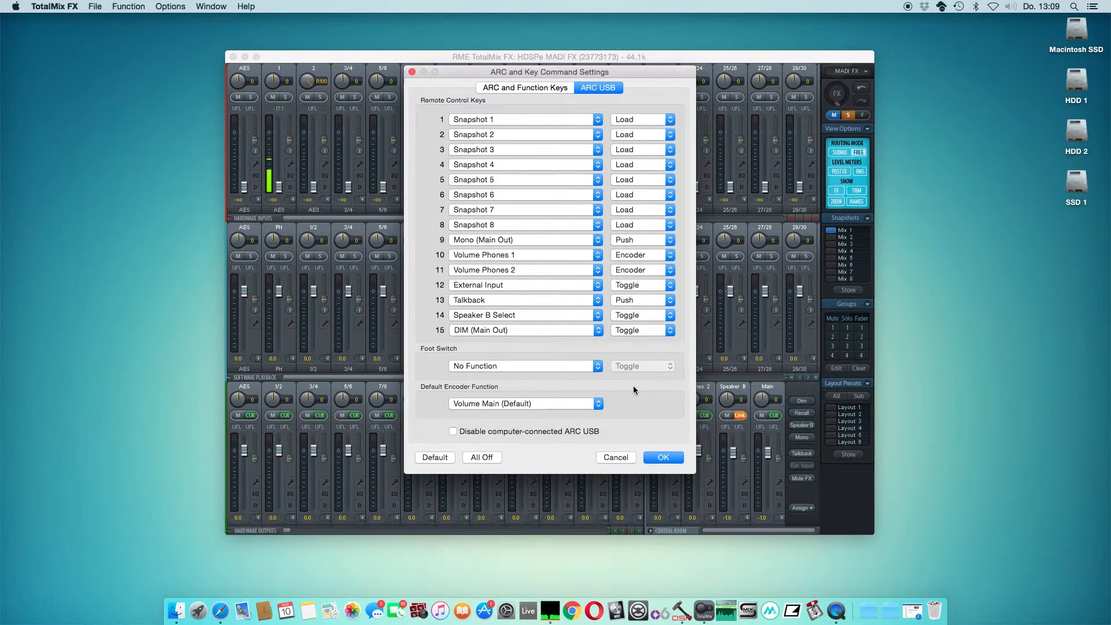
click(662, 458)
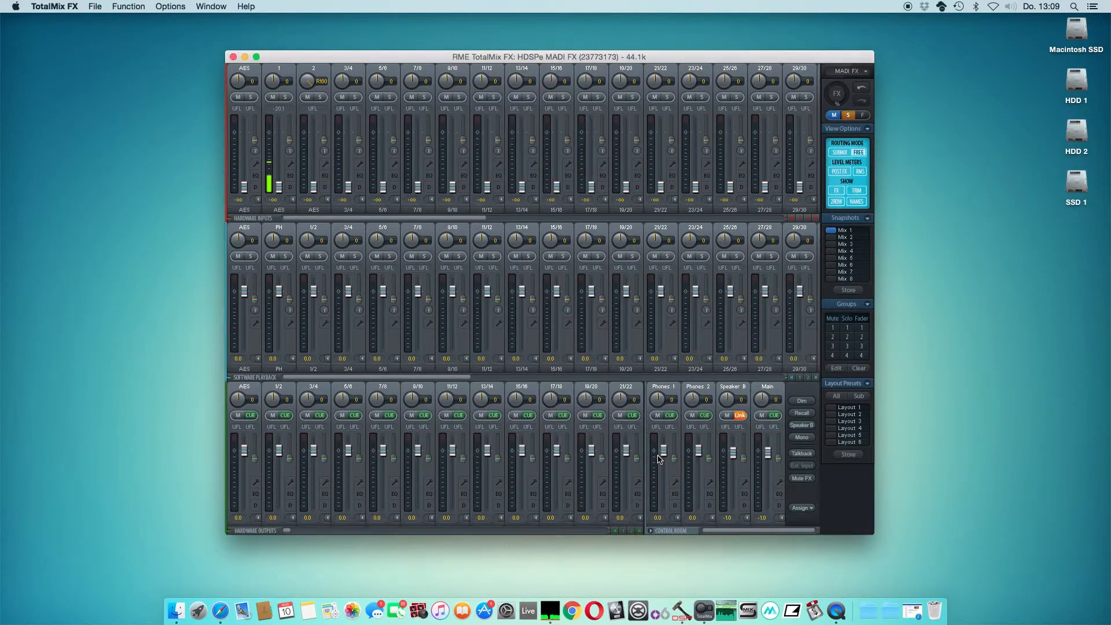